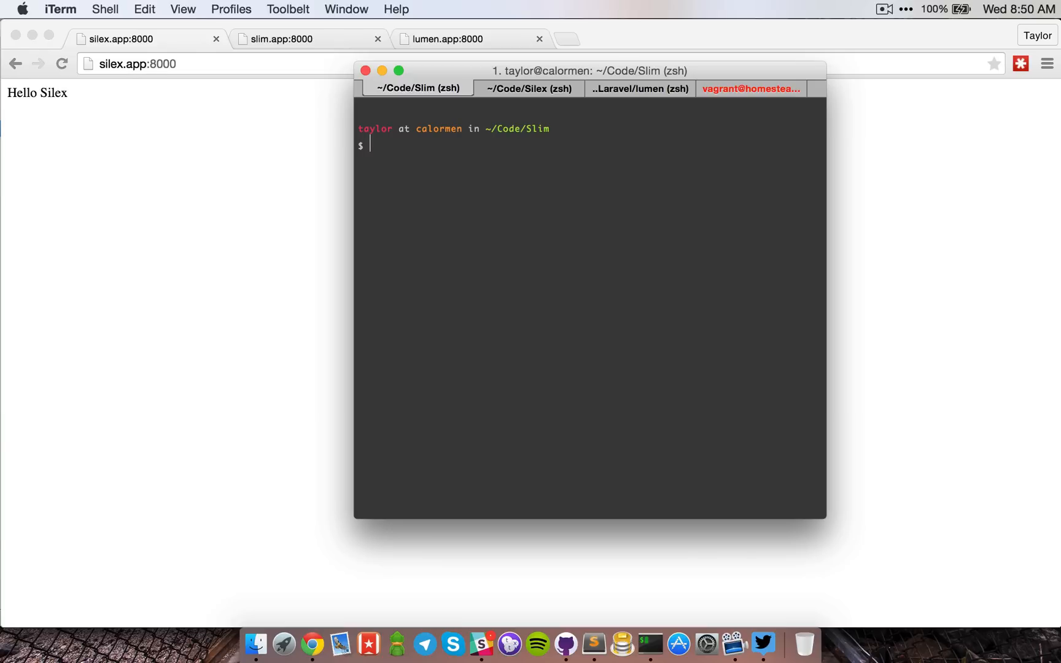
Step: Glance at the earlier benchmark output in Homestead, then return to the Slim shell
left_click(750, 89)
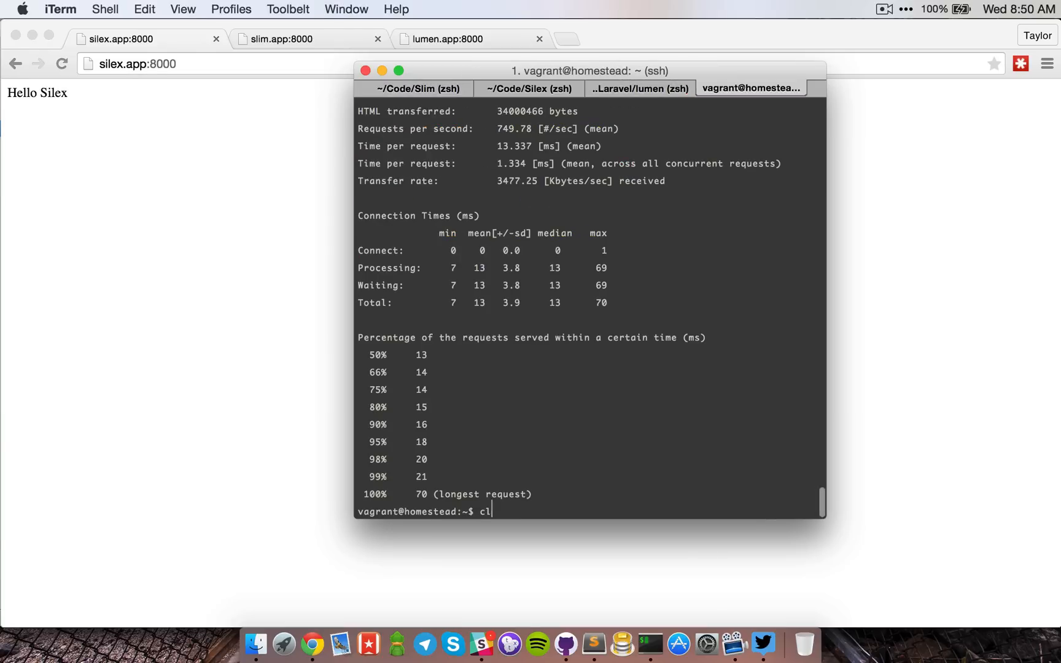
left_click(417, 89)
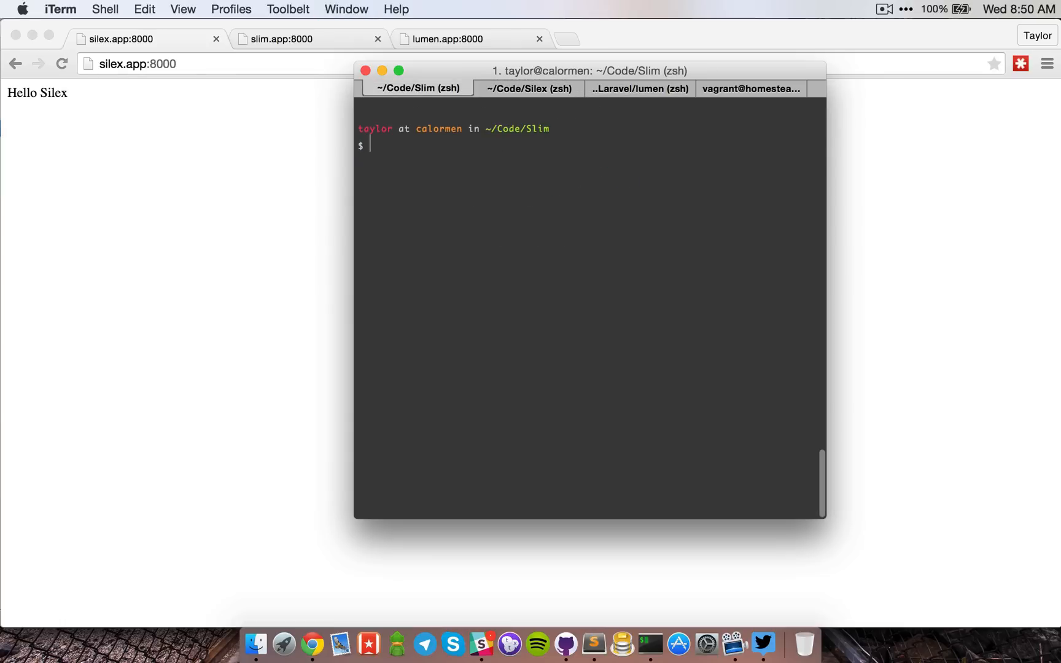
mouse_move(350, 197)
type("sub")
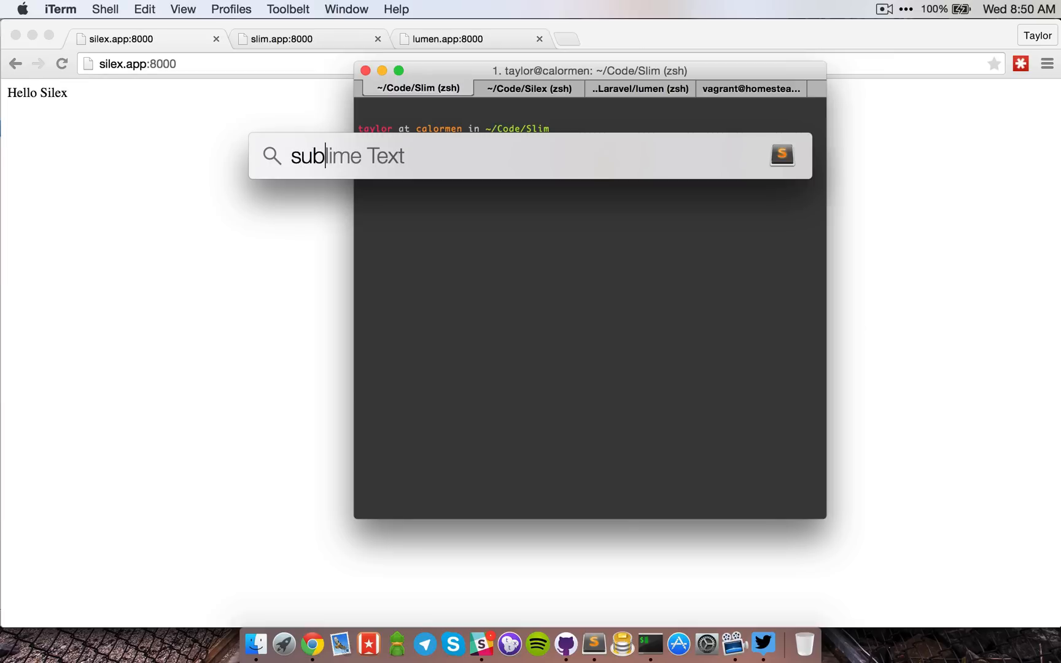
Step: Launch Sublime Text and review Silex and Slim index.php, then Lumen's routes.php
key("Return")
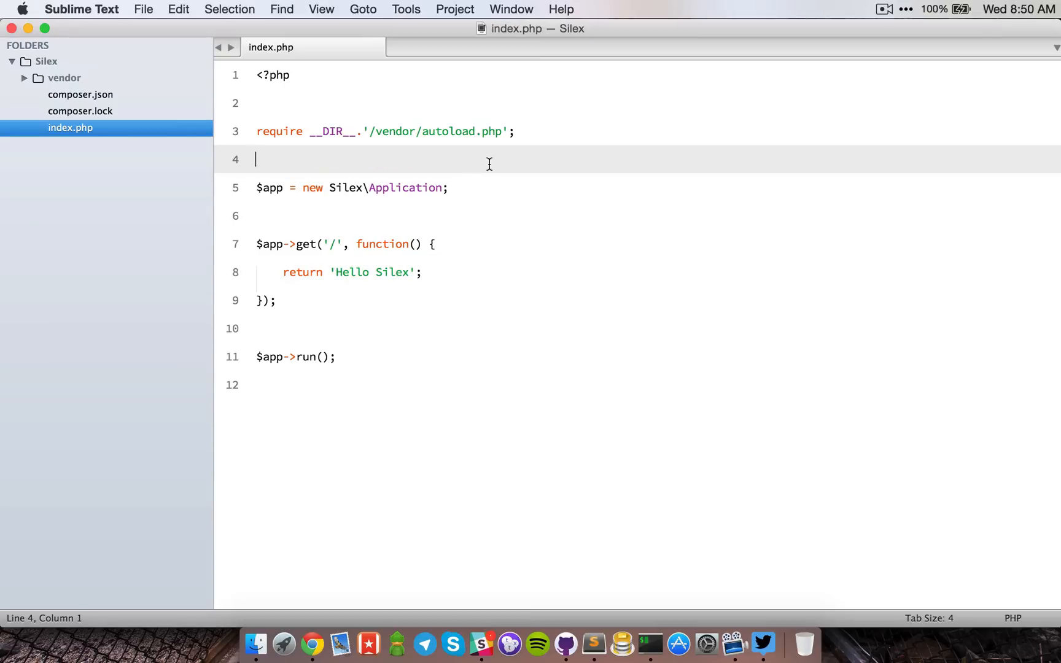
left_click(423, 272)
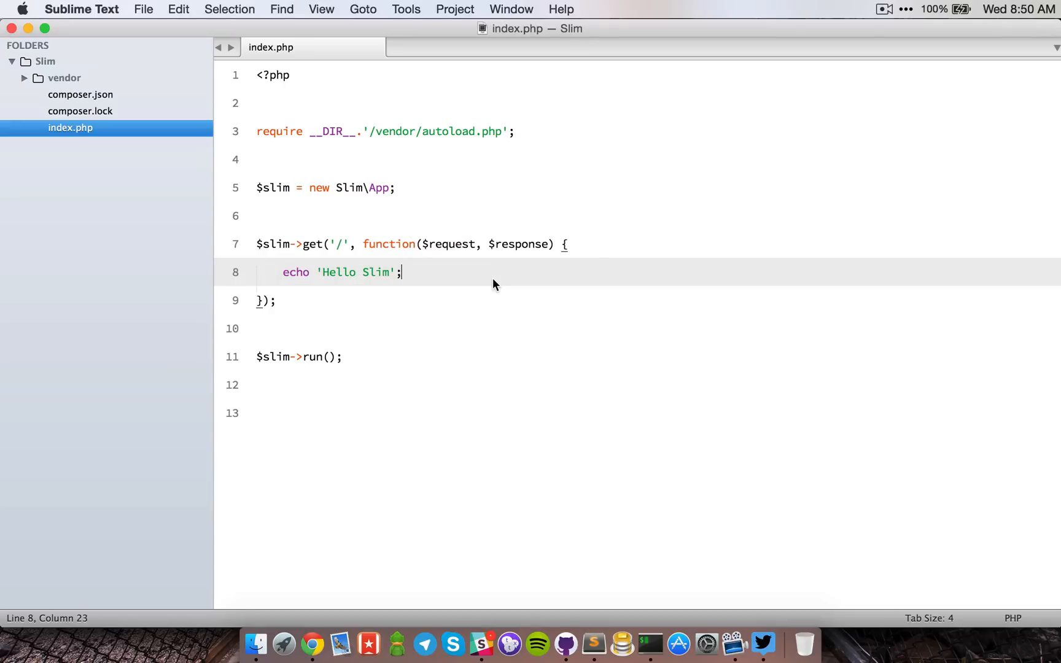
left_click(96, 178)
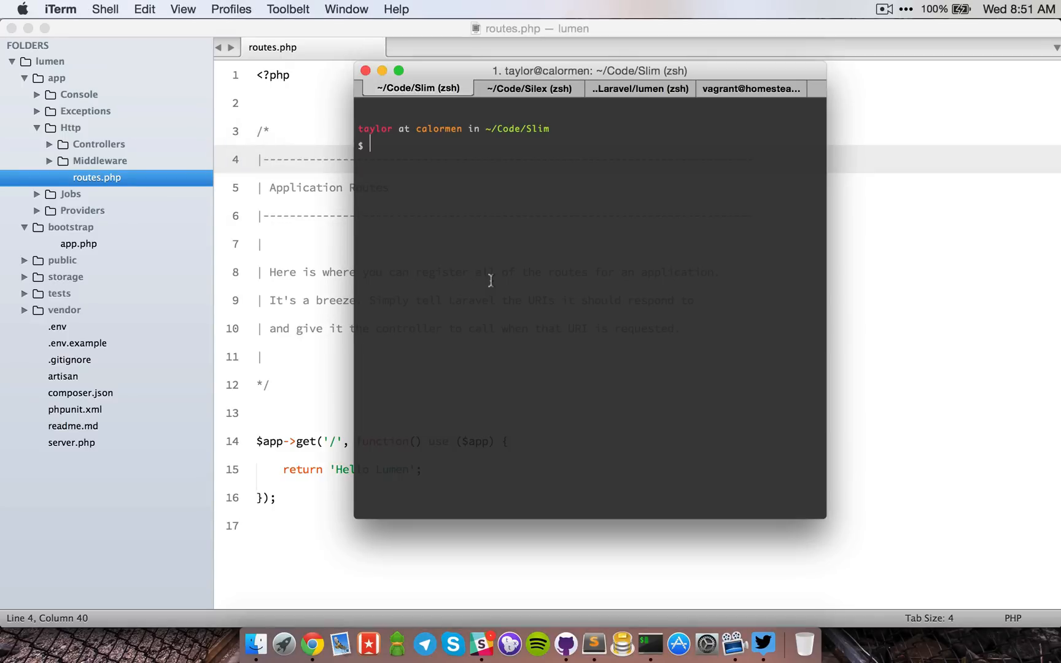
Step: Run 'composer dump-autoload --optimize' in the Silex project, then go to Homestead
left_click(528, 89)
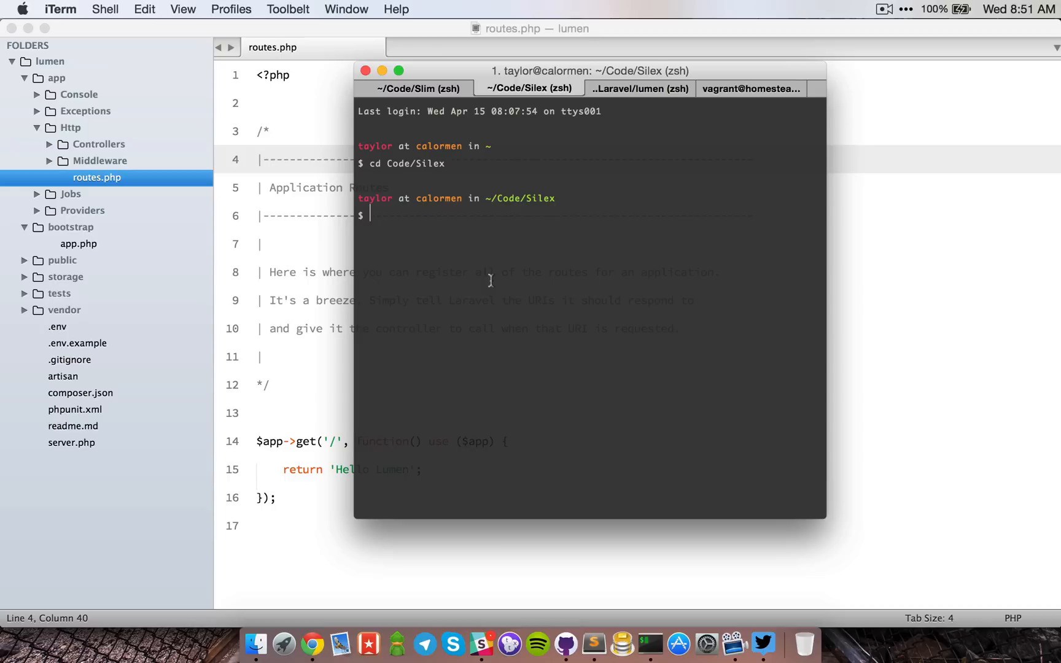
type("composer dump")
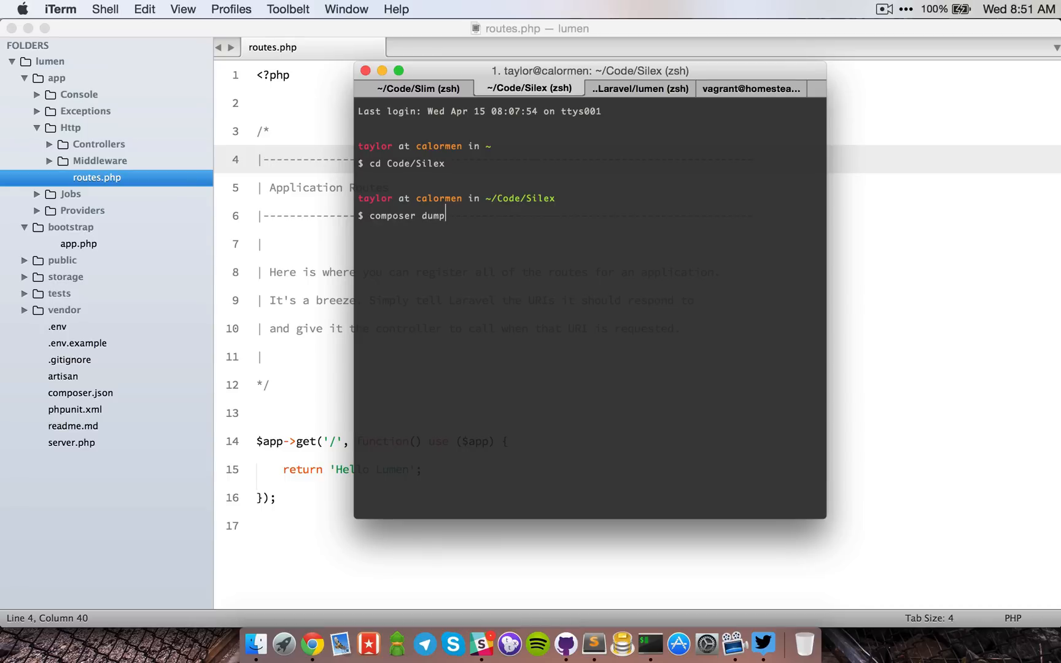
type("-autoload --optimize")
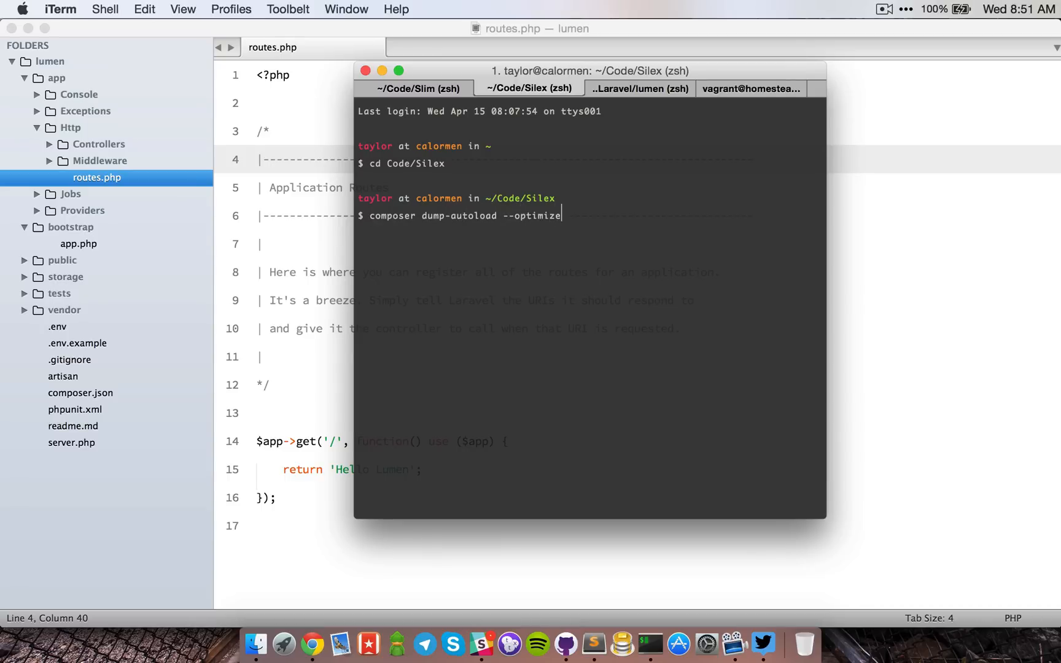
key("Return")
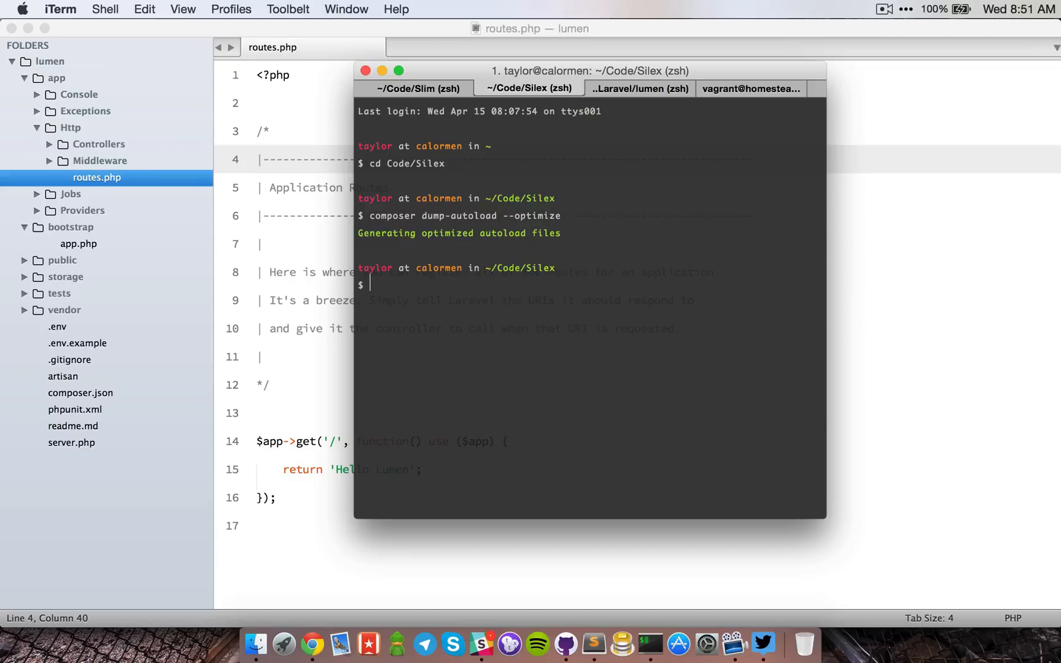
left_click(751, 88)
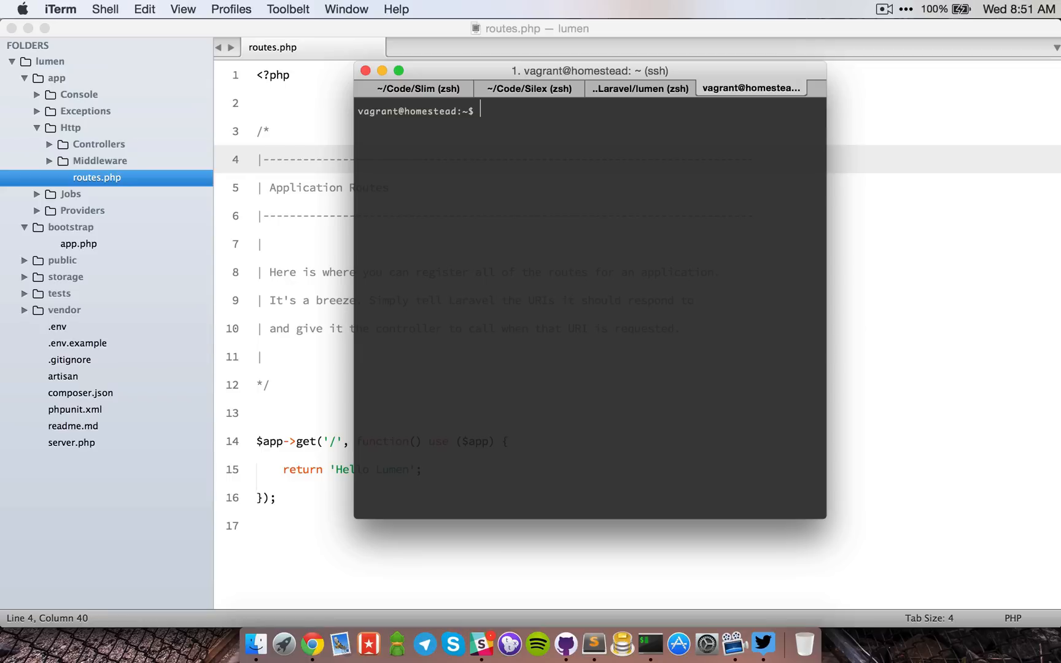
Step: Benchmark silex.app with 'ab -t 10 -c 10' for 10 seconds at 10 concurrency
type("ab")
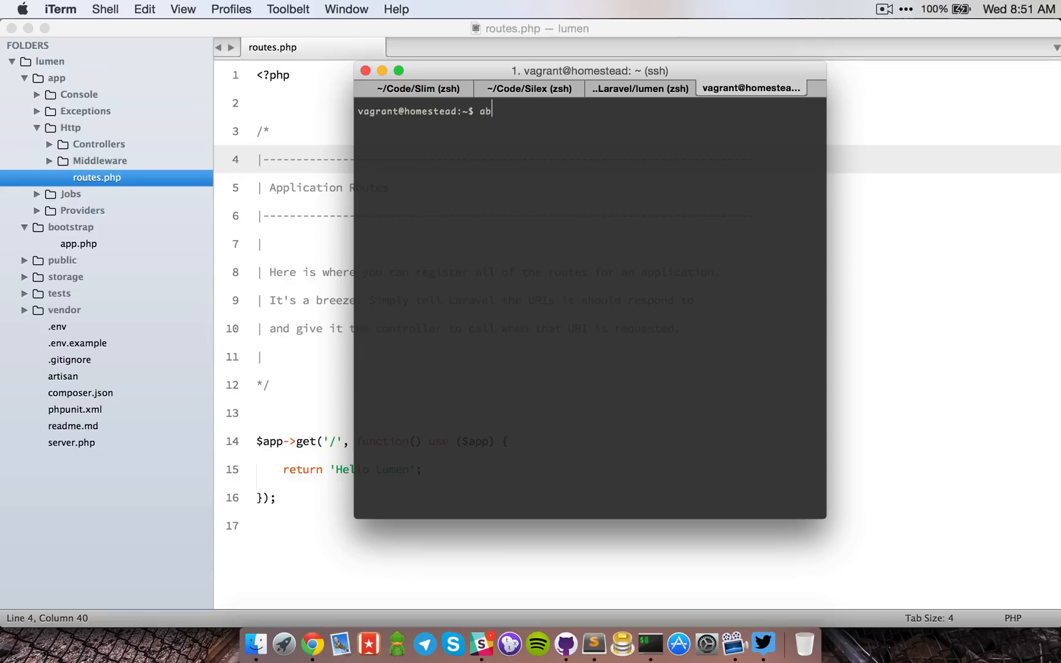
type("-t 1")
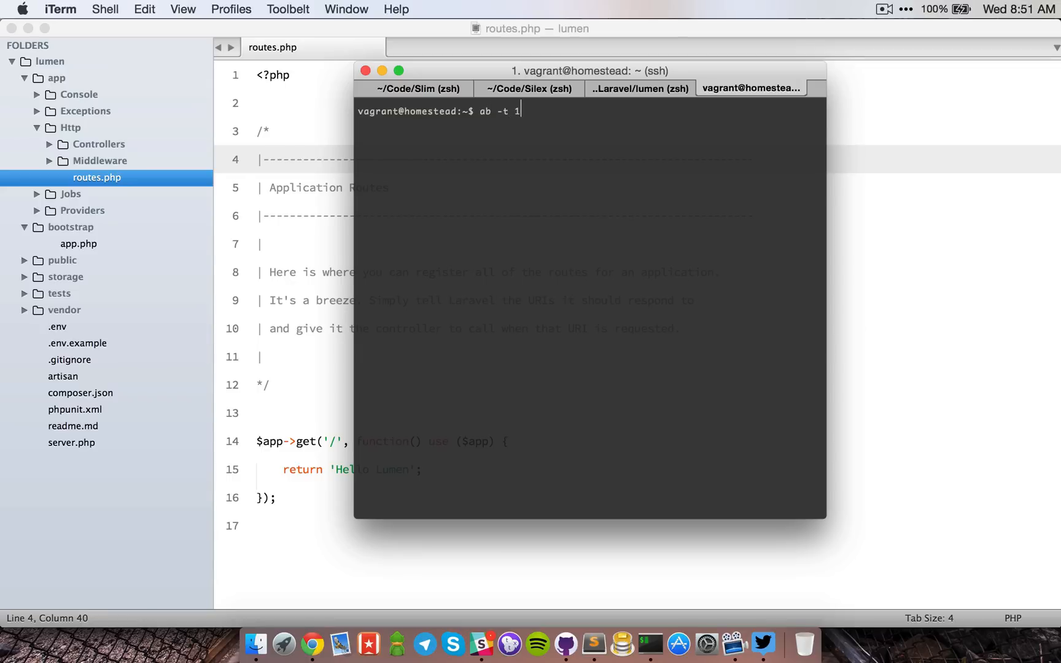
type("0 -c")
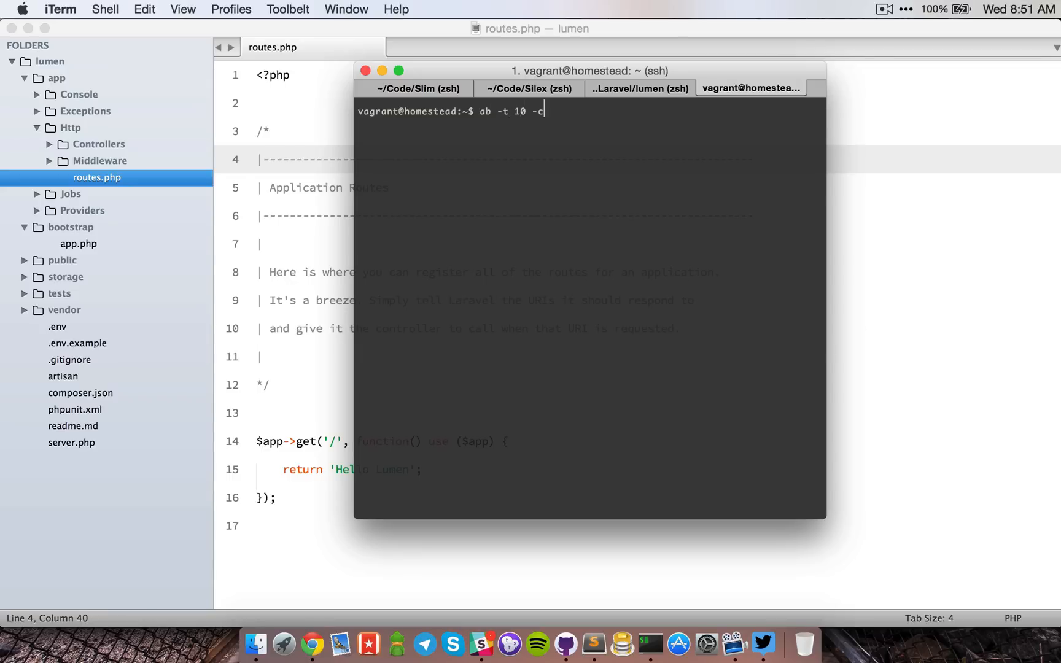
type("10 http://silex.app/")
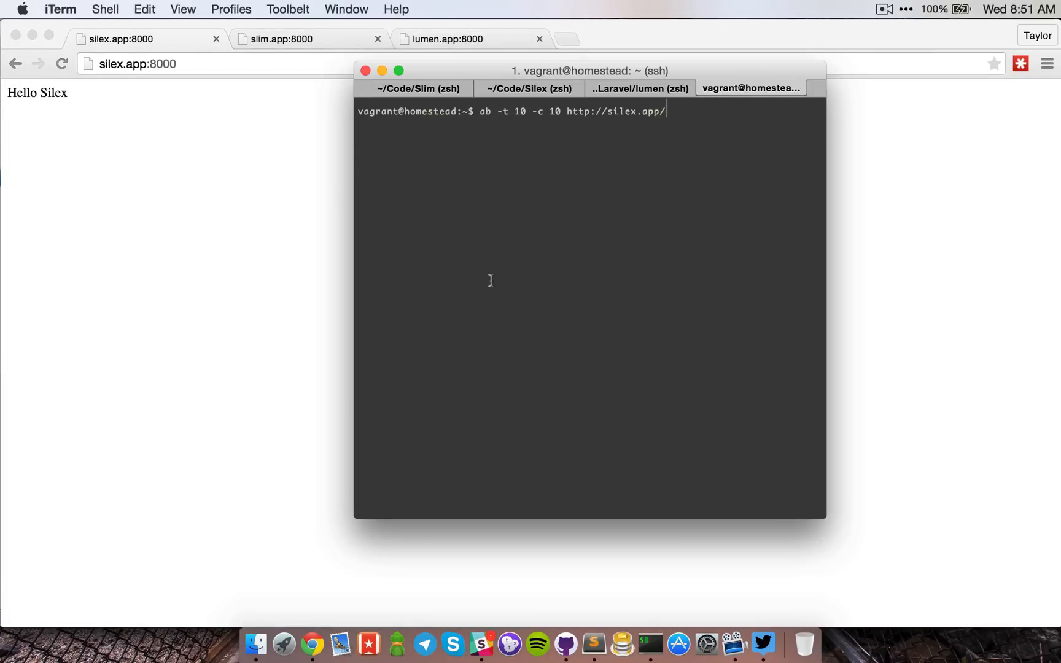
key("Return")
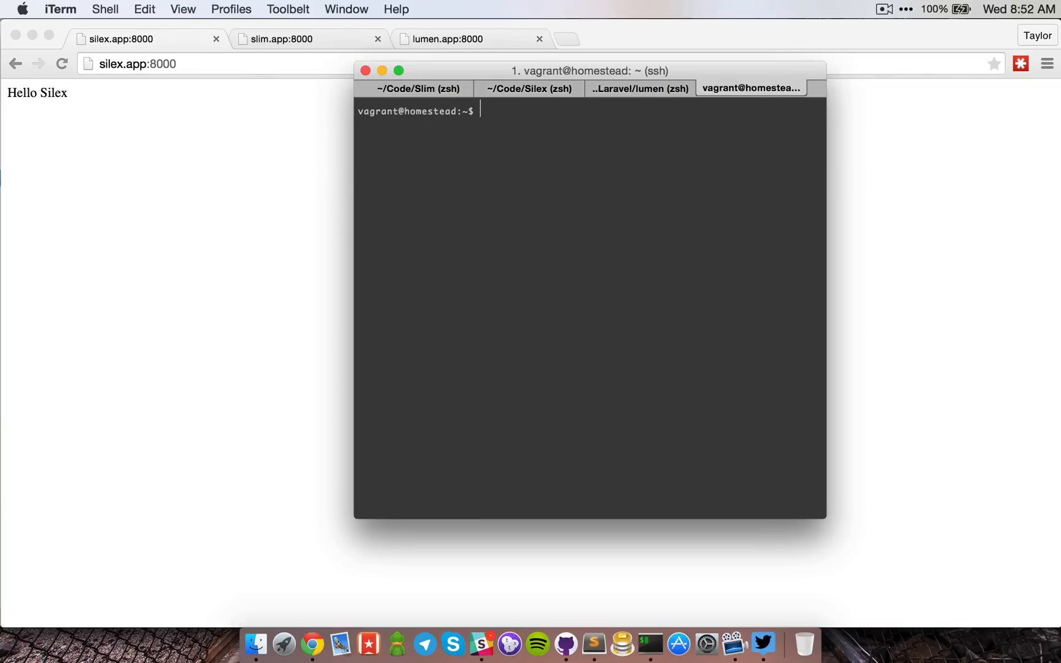
Step: Stage the 'ab -t 10 -c 10' slim.app command and run optimized dump-autoload for Slim
type("chr")
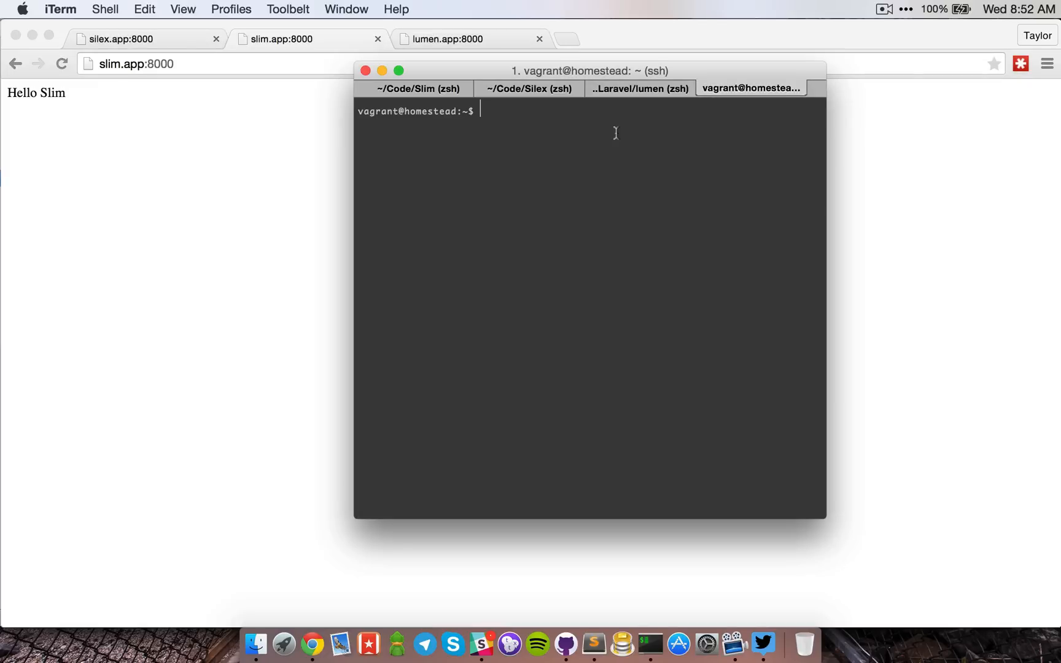
type("ab -t 10 -c 10 http://slim.app/")
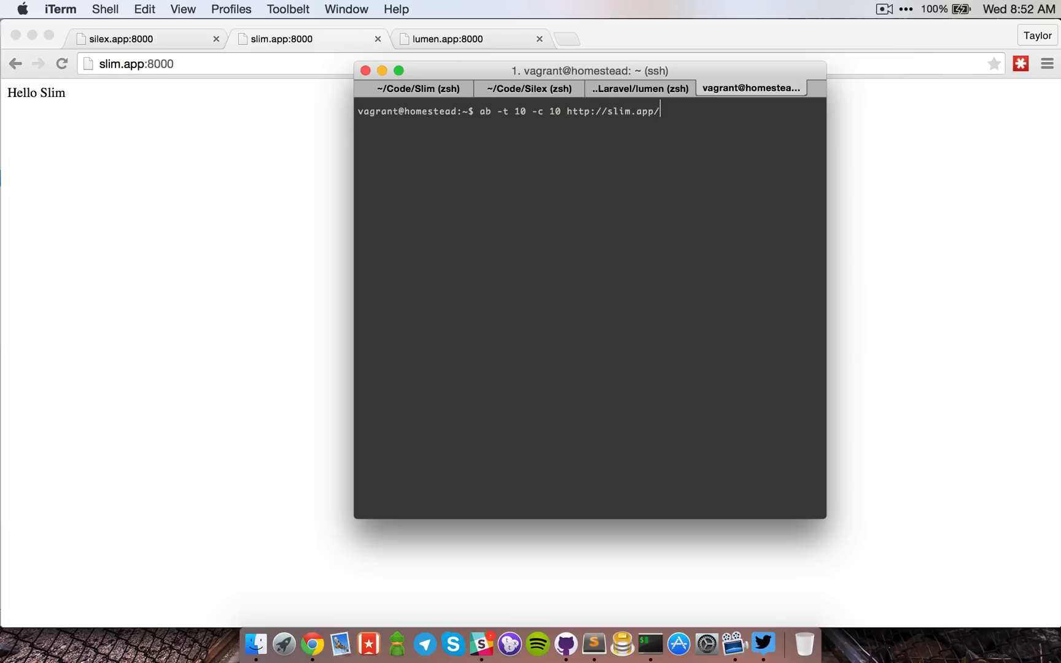
left_click(418, 88)
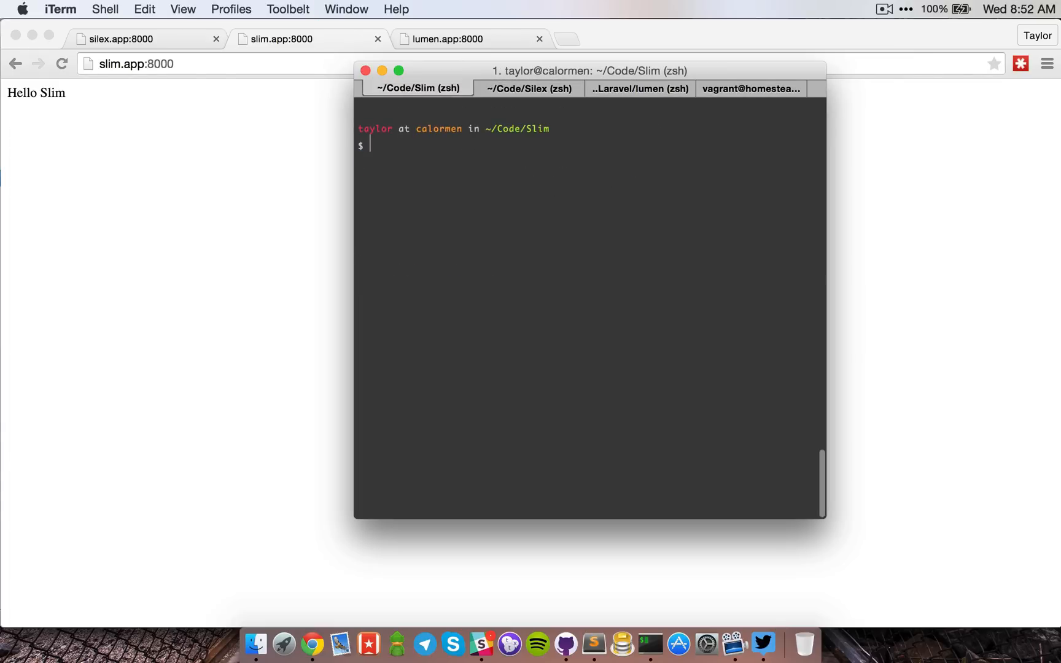
type("composer")
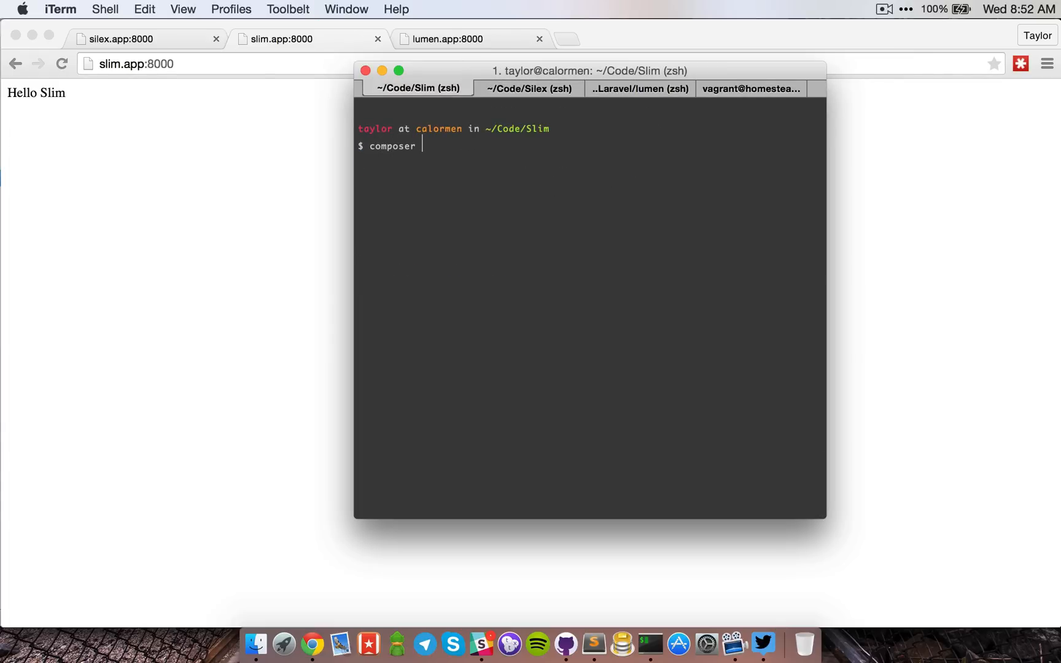
type("dump-autoload --opt")
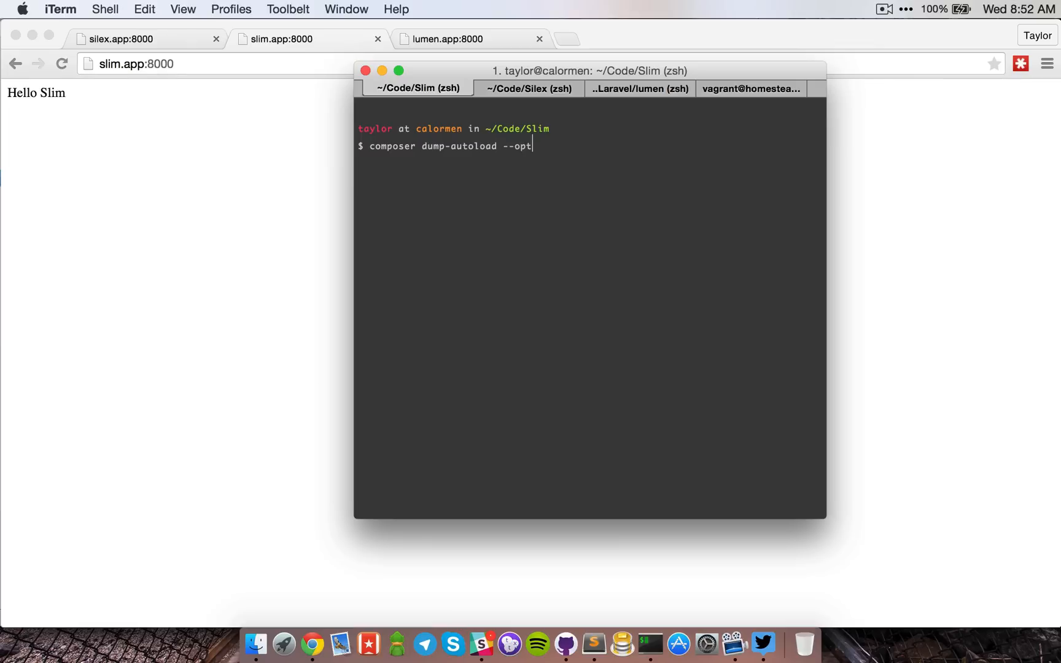
key("Return")
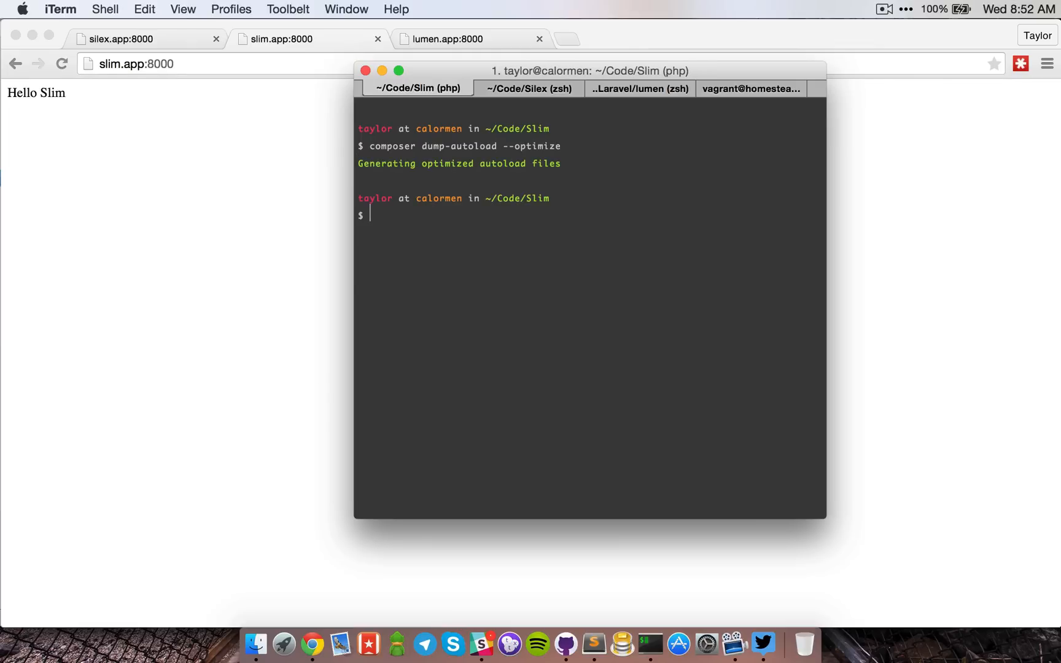
left_click(751, 88)
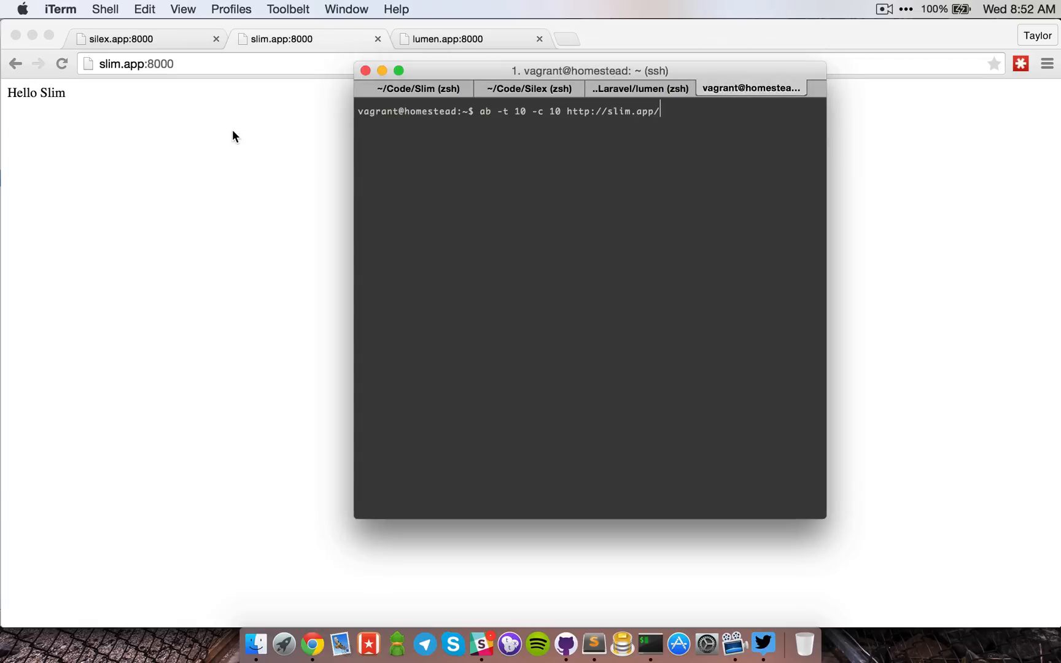
Step: Run the slim.app benchmark, which reports about 1,255 requests per second
key("Return")
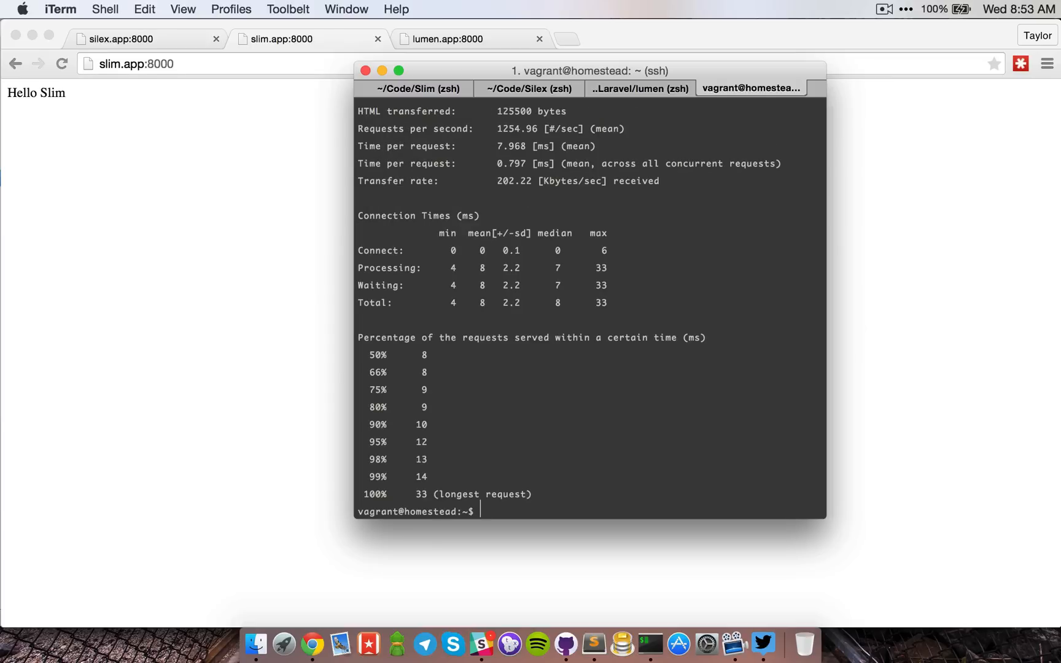
mouse_move(492, 133)
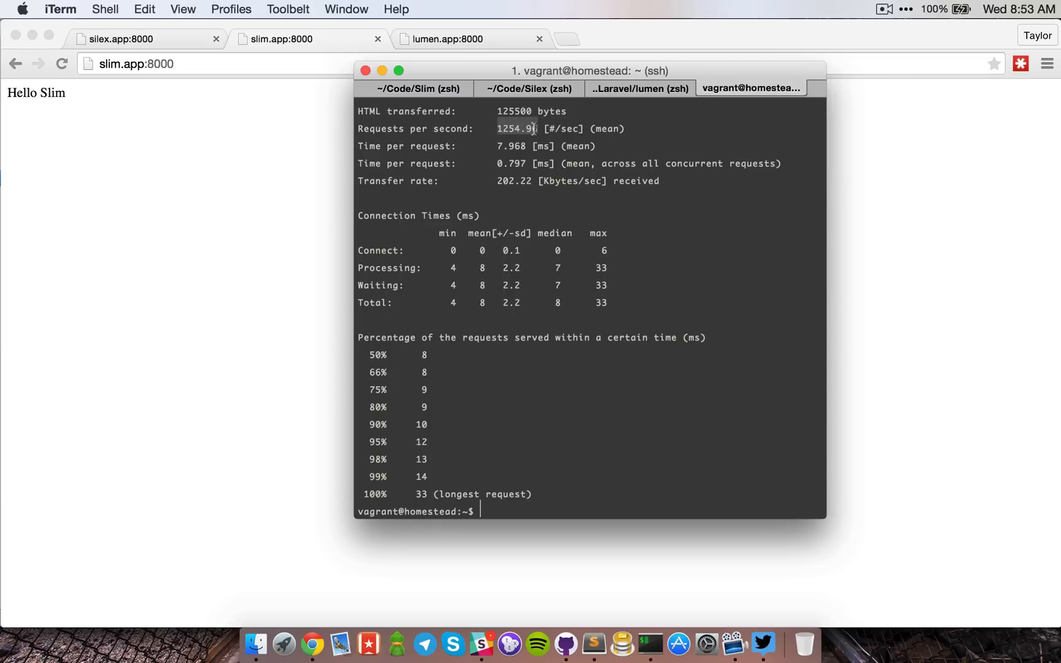
mouse_move(759, 290)
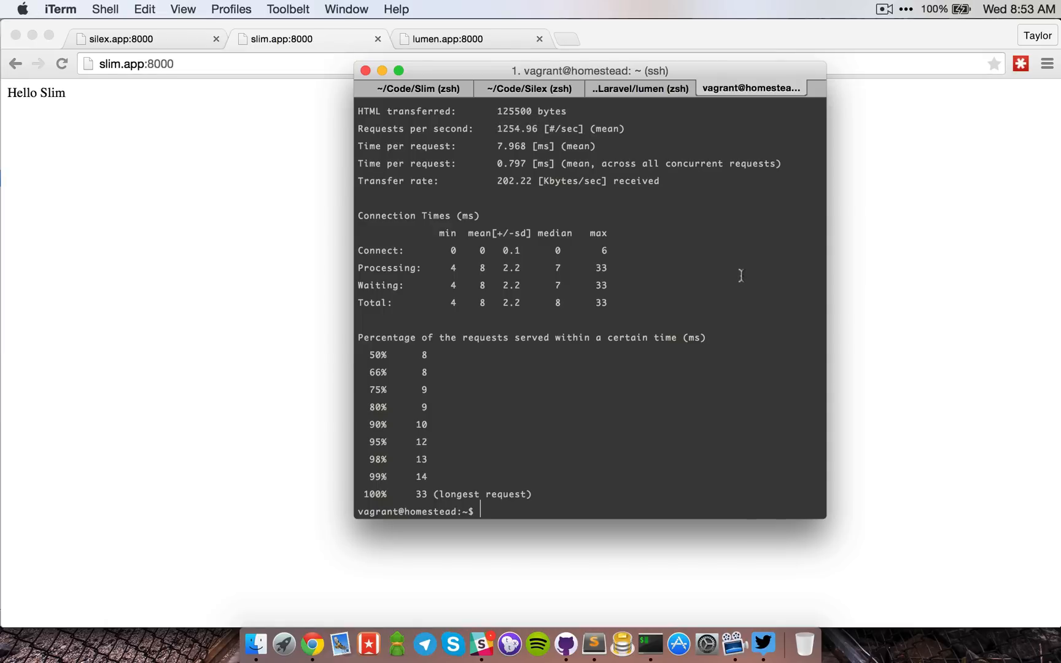
mouse_move(493, 128)
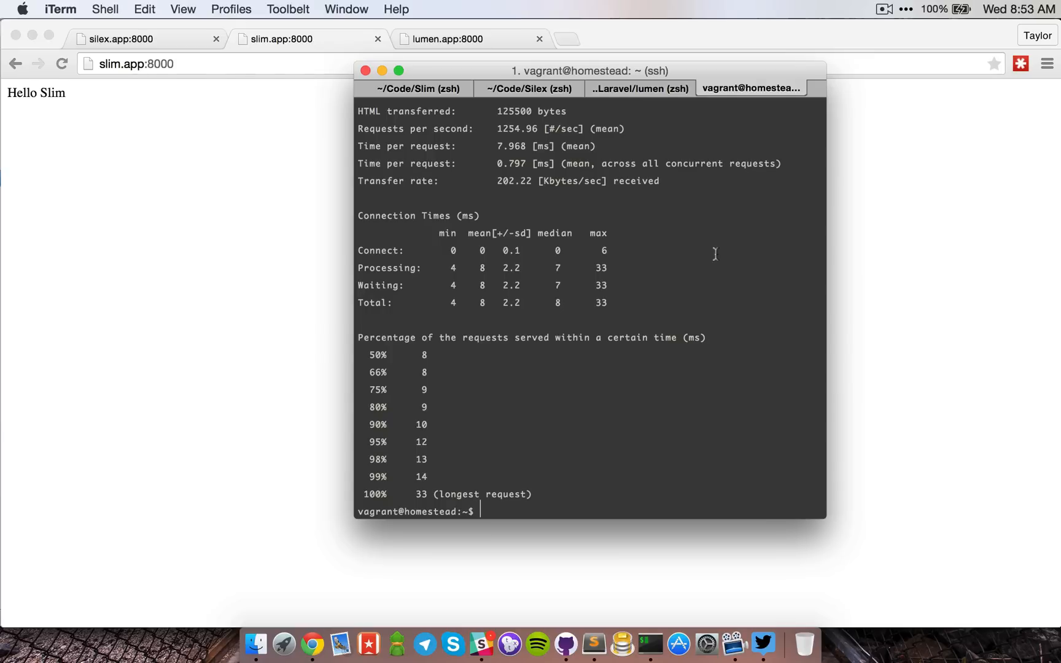
Step: Review Lumen's routes.php with its Hello Lumen route, then return to the Lumen terminal
left_click(639, 88)
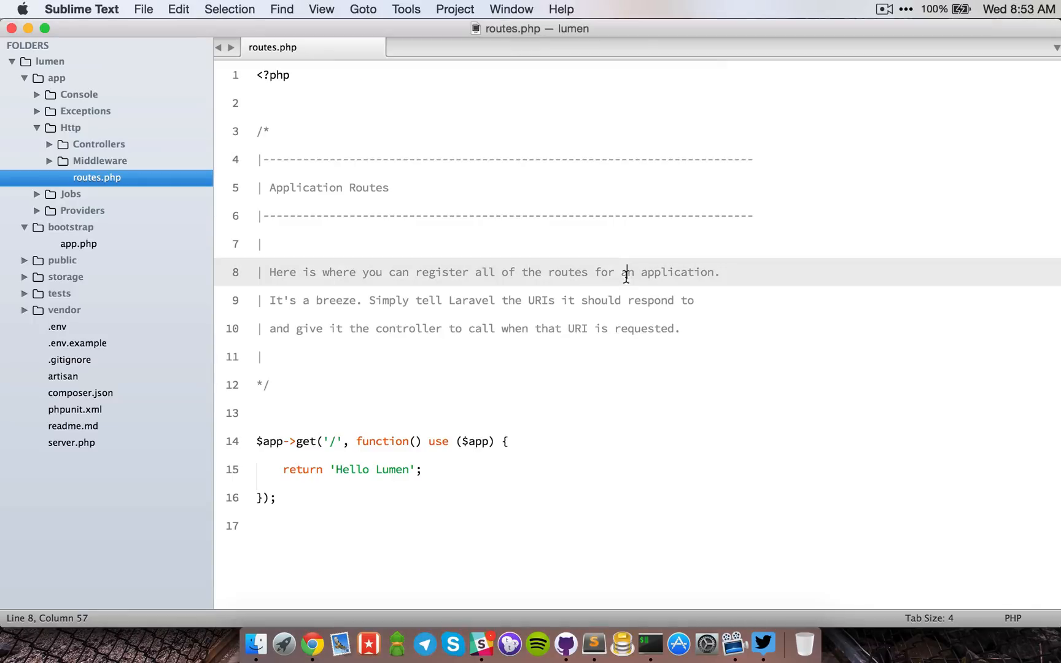
left_click(262, 357)
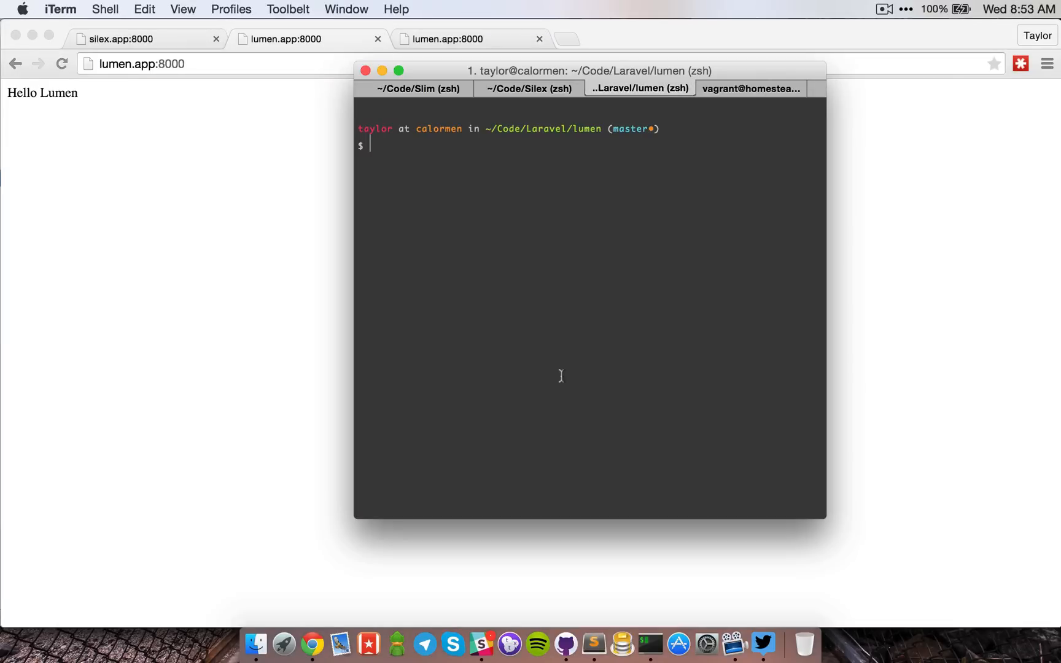
Step: Run 'composer dump-autoload --optimize' in the Lumen project, then go to Homestead
type("composer dump-autoload --optimize")
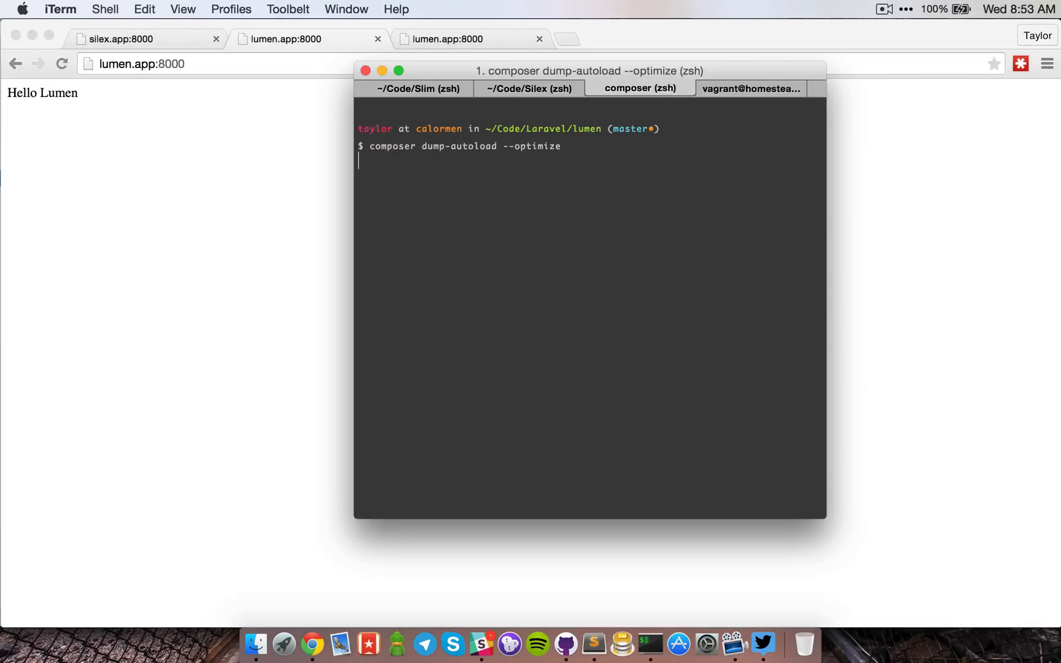
key("Return")
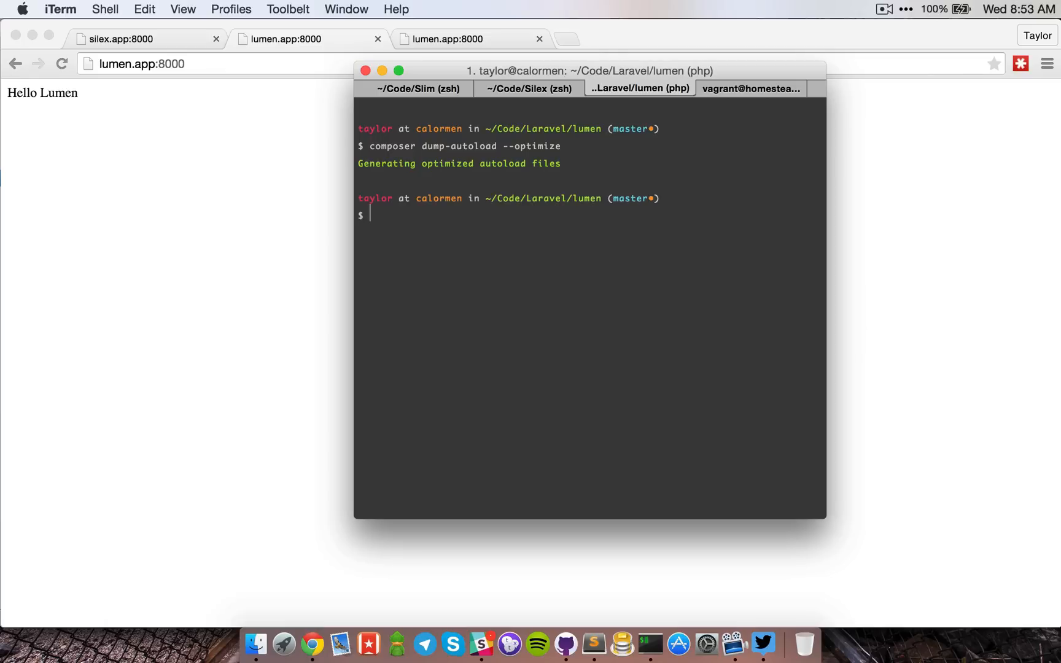
left_click(750, 88)
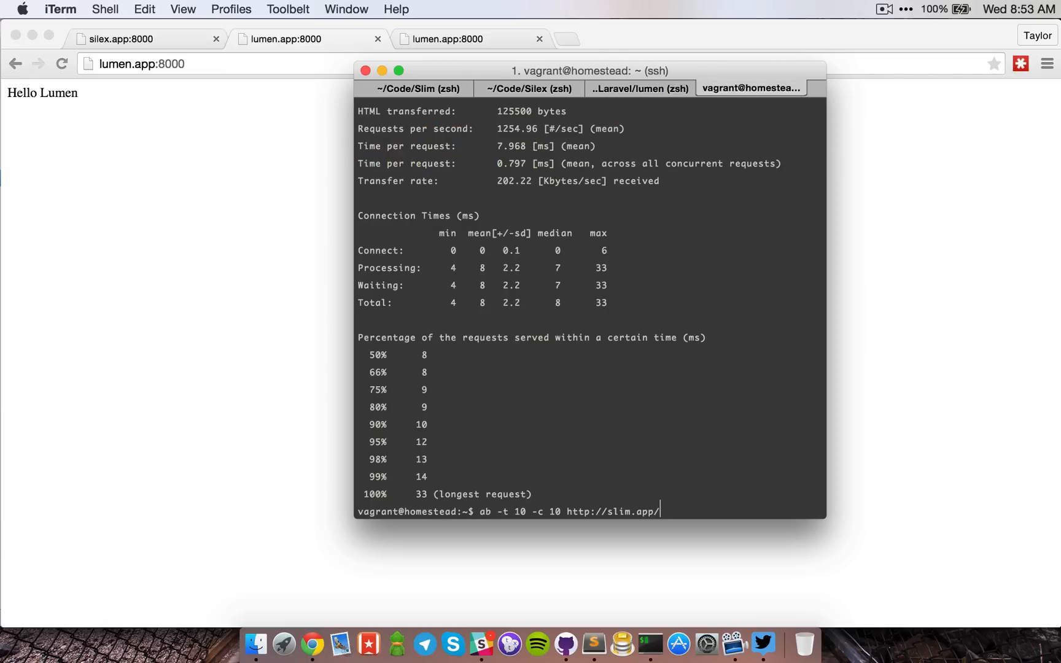
Step: Retarget the recalled ab command to lumen.app and run it, reaching about 1,707 requests/sec
key("Backspace")
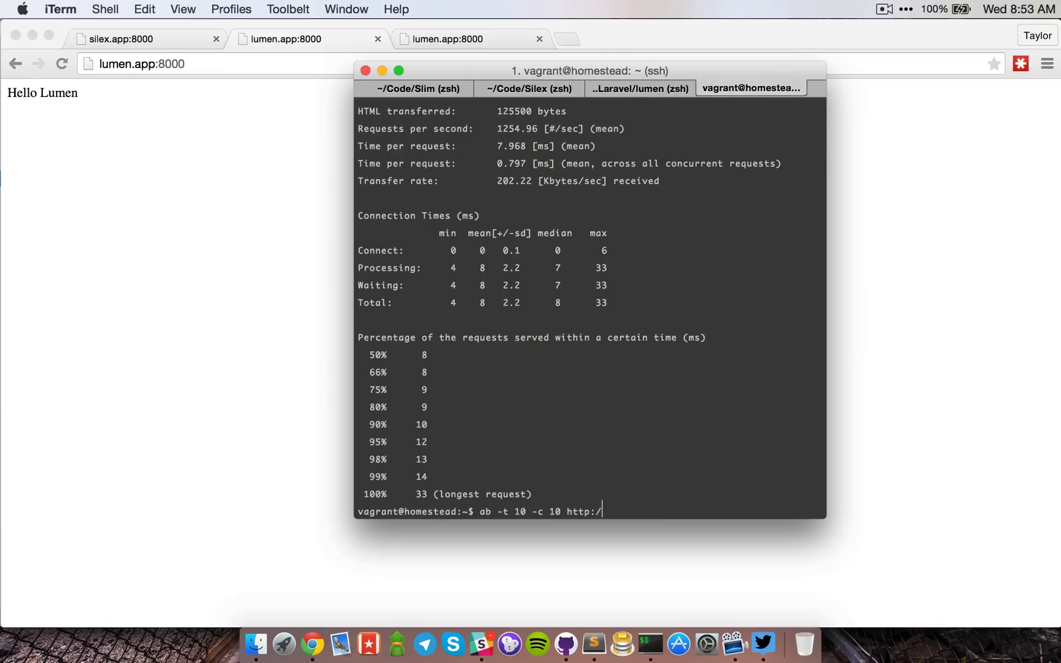
key("Return")
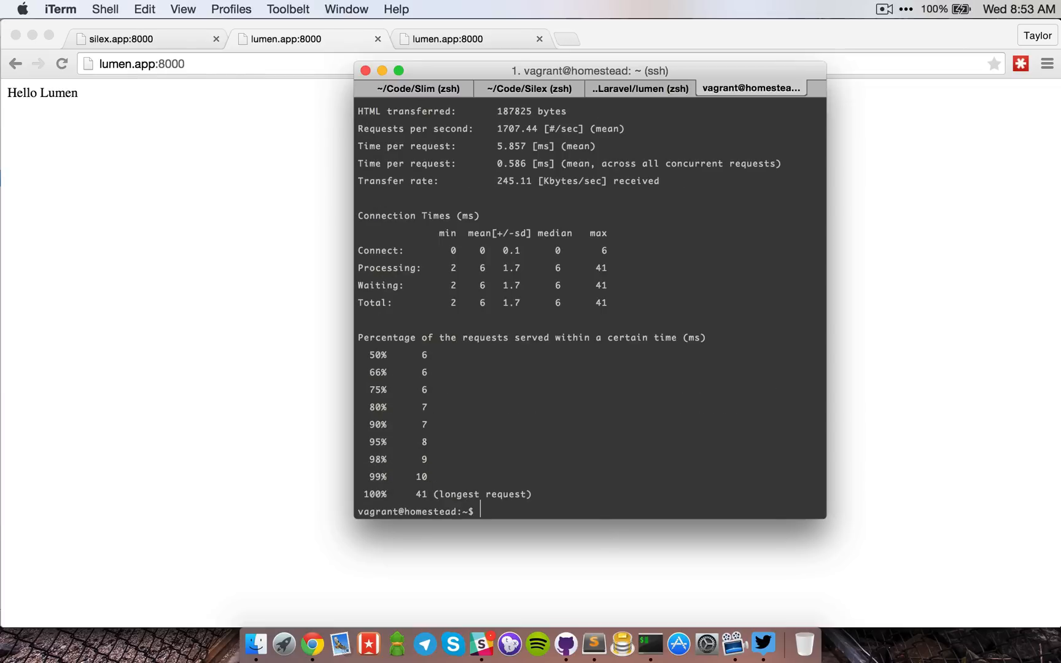
mouse_move(578, 286)
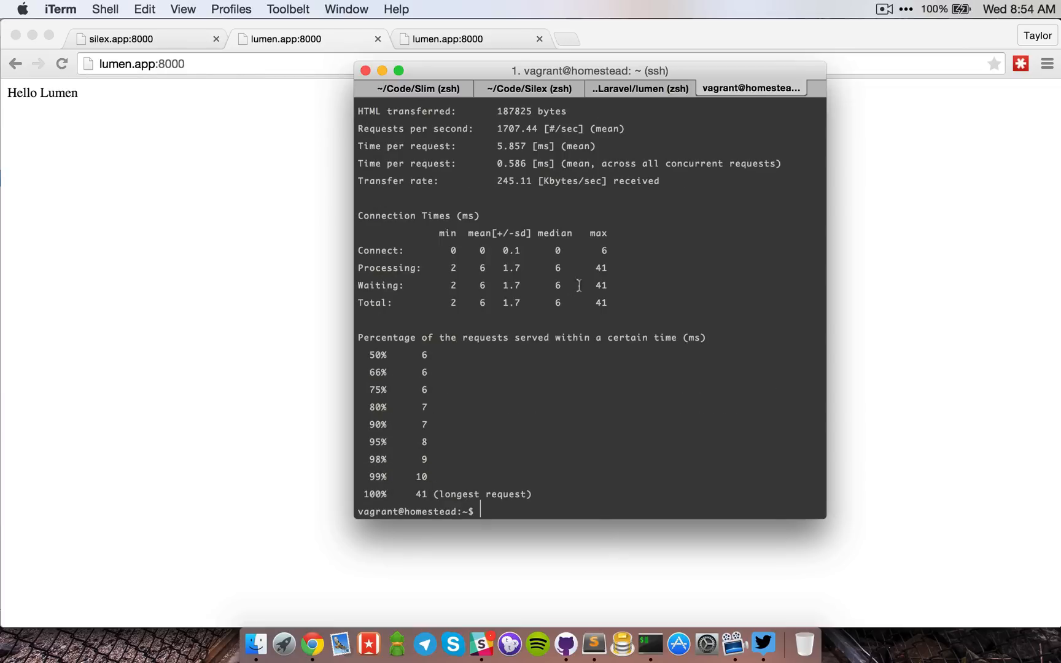
mouse_move(656, 285)
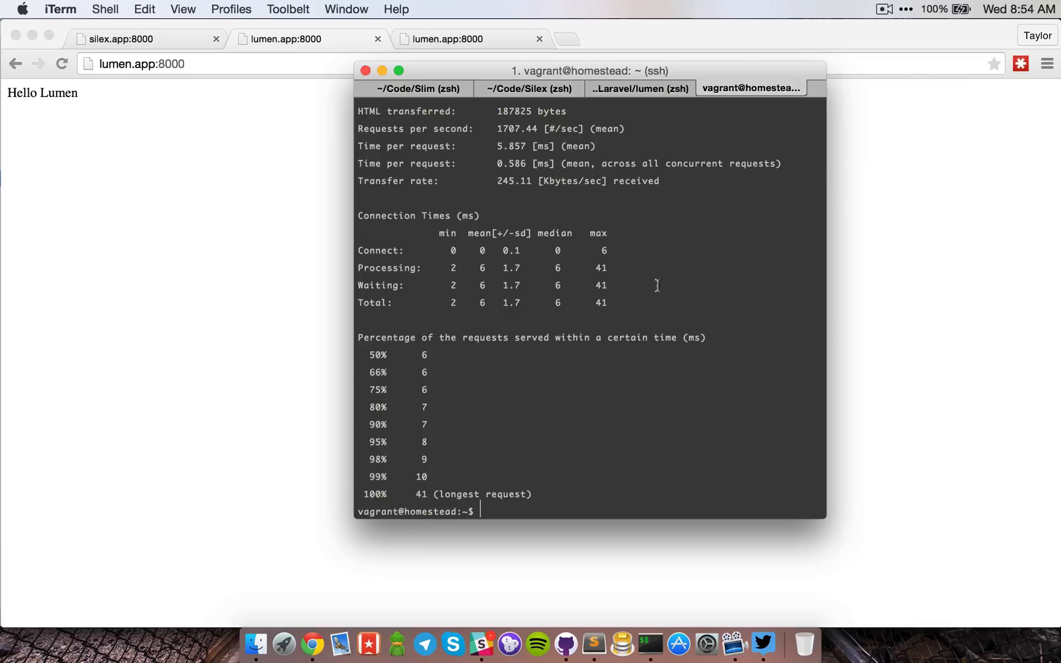
mouse_move(623, 278)
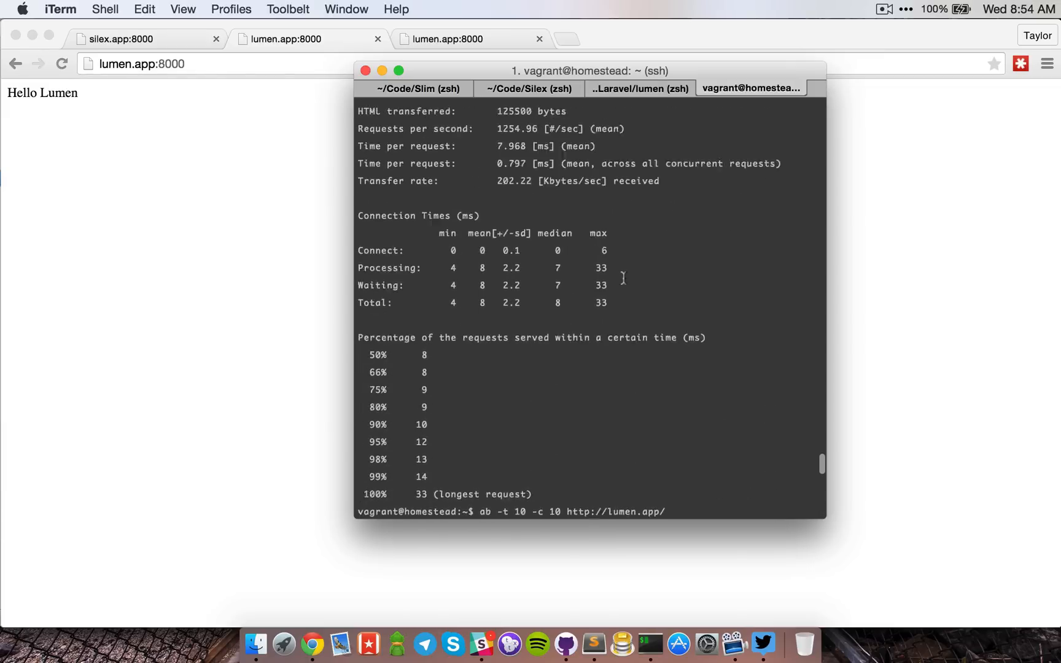
scroll("up", 3)
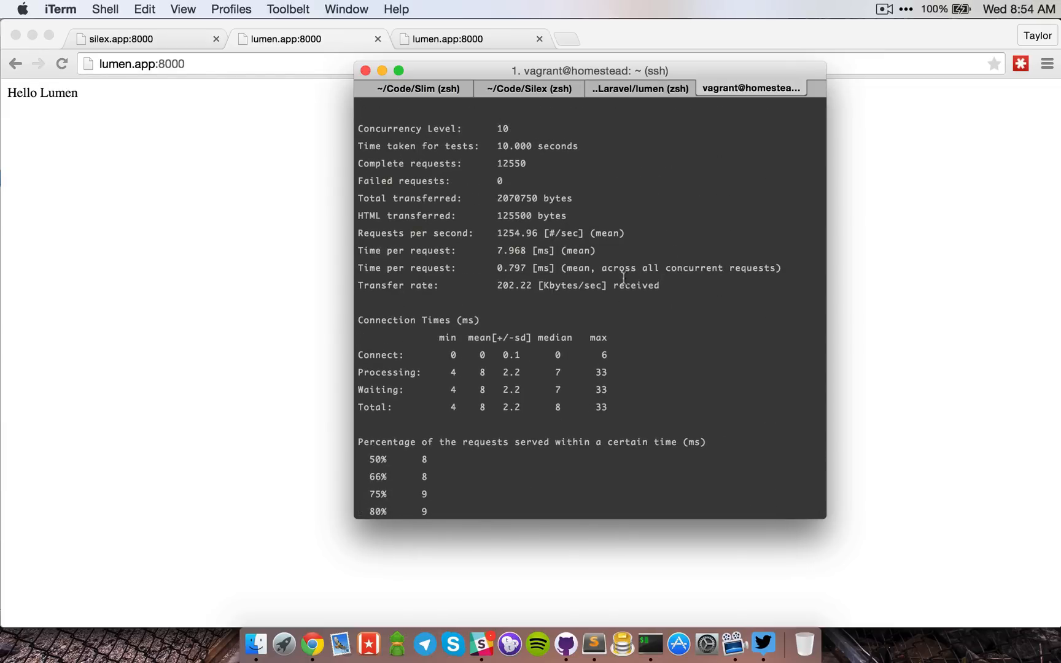
scroll("down", 3)
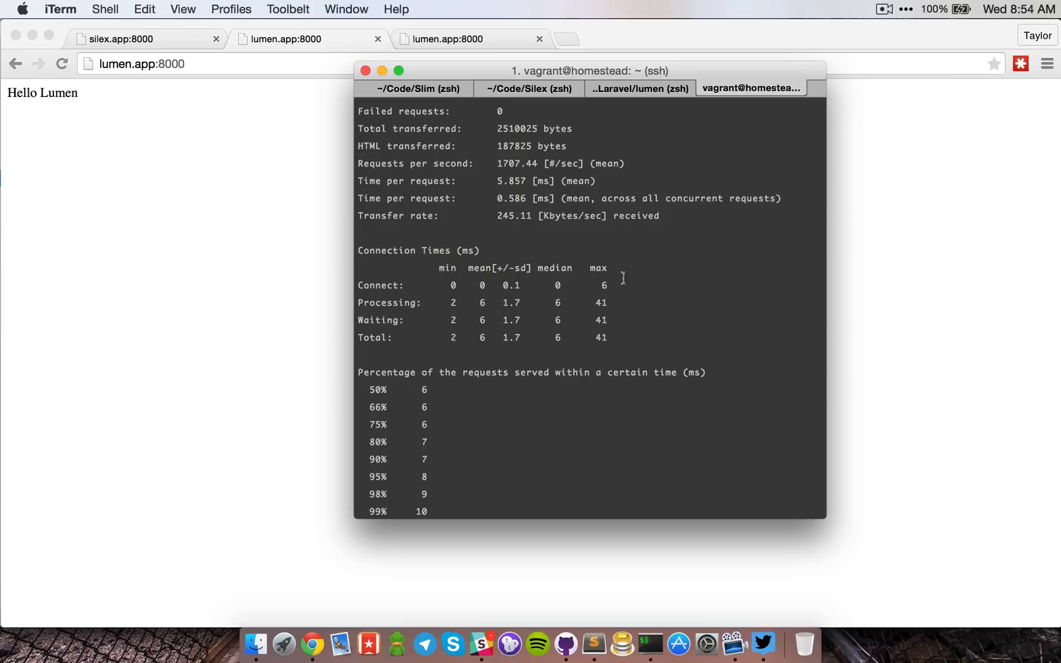
scroll("down", 3)
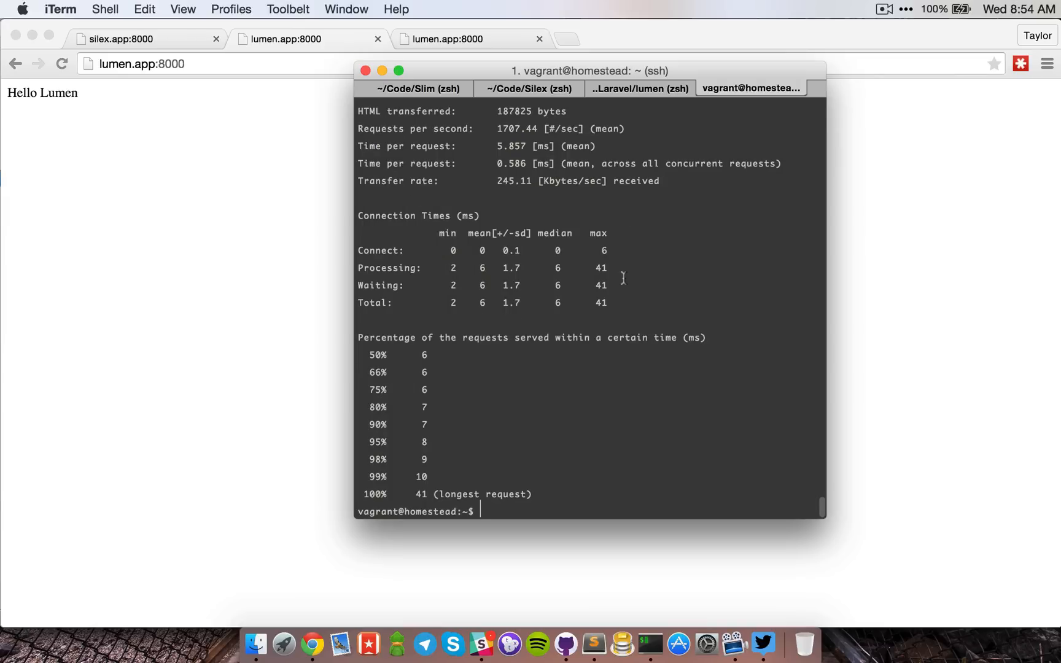